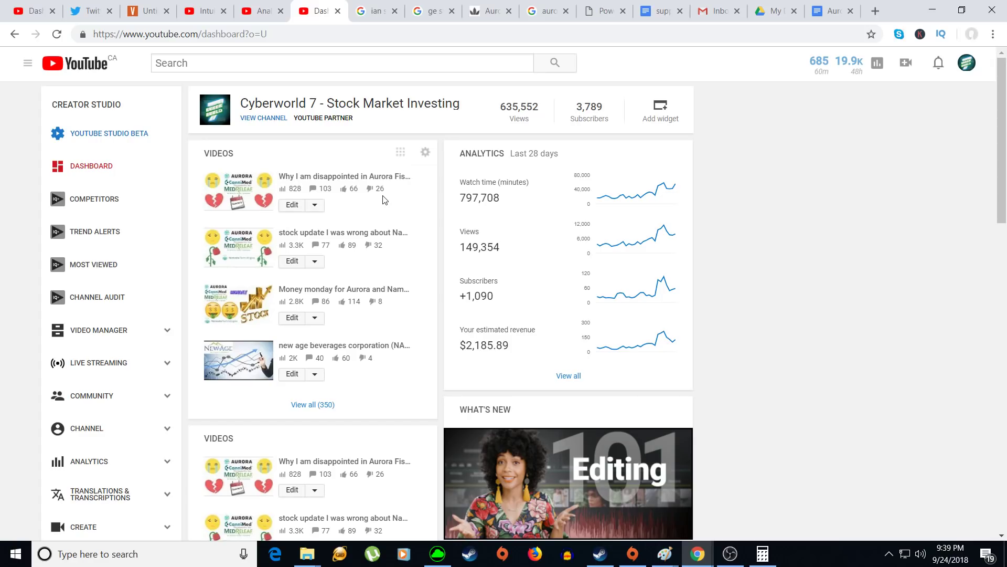
mouse_move(327, 5)
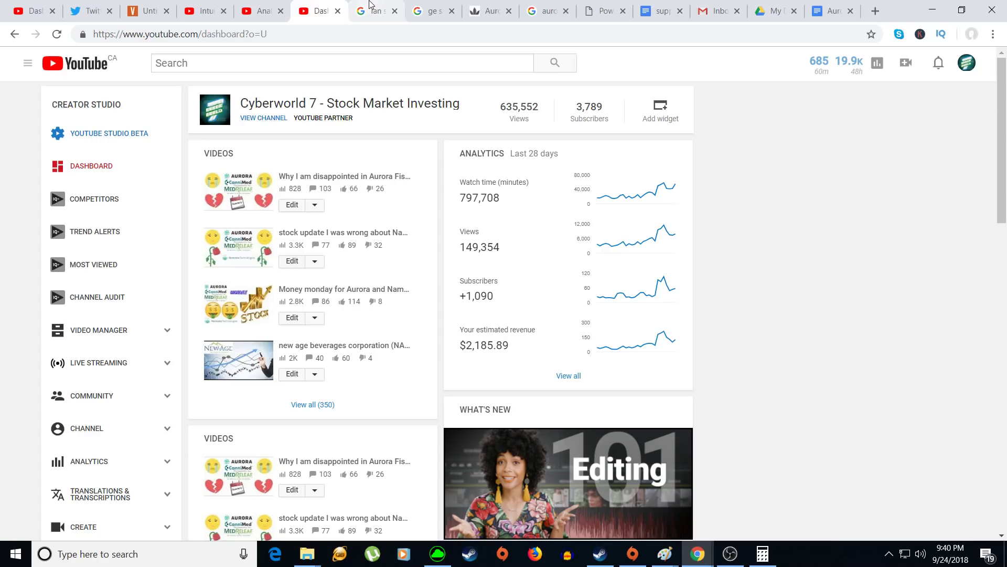
- Switch to the 'ian stock' results showing iAnthus at 7.77 CAD
left_click(376, 11)
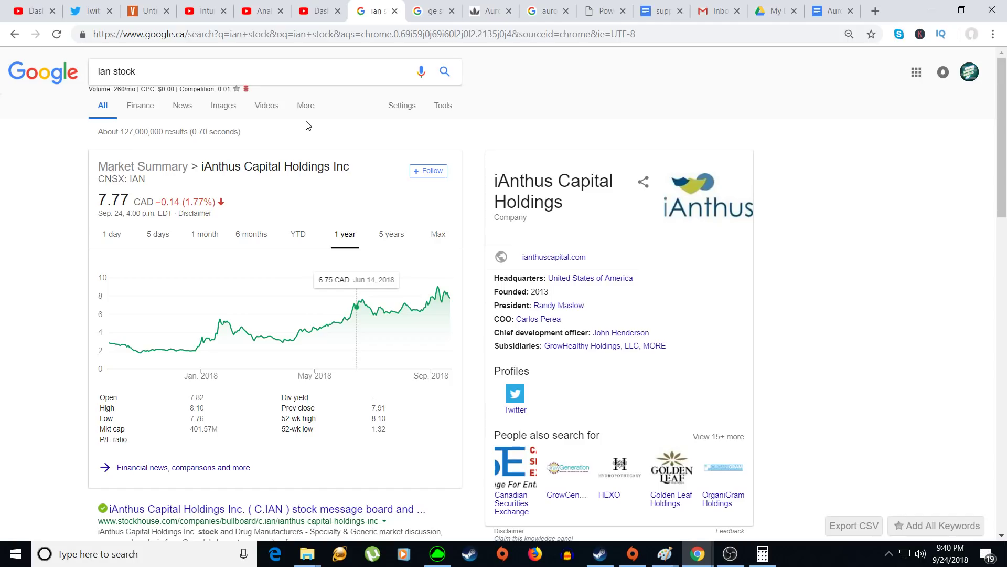
mouse_move(313, 126)
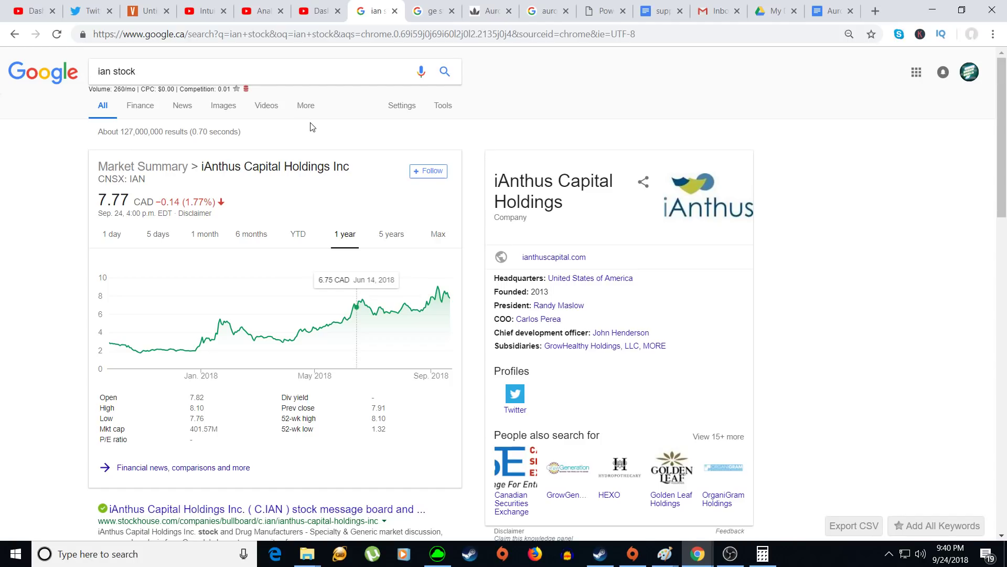
mouse_move(365, 163)
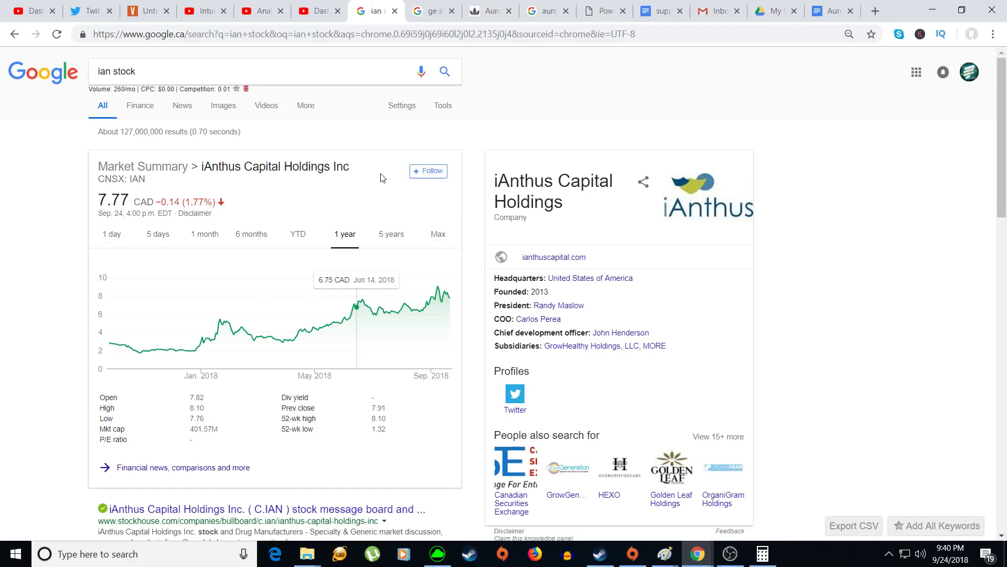
mouse_move(409, 252)
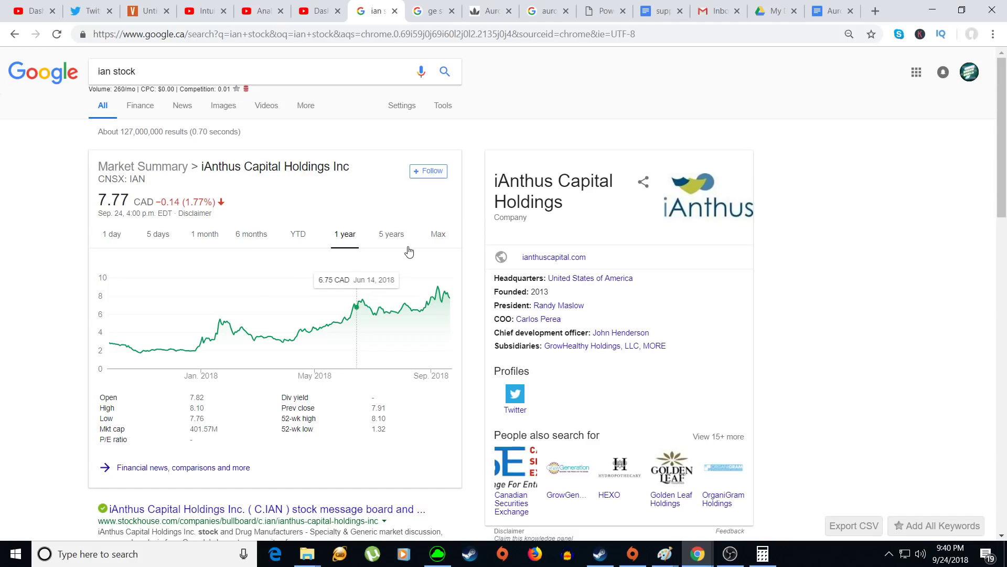
mouse_move(417, 261)
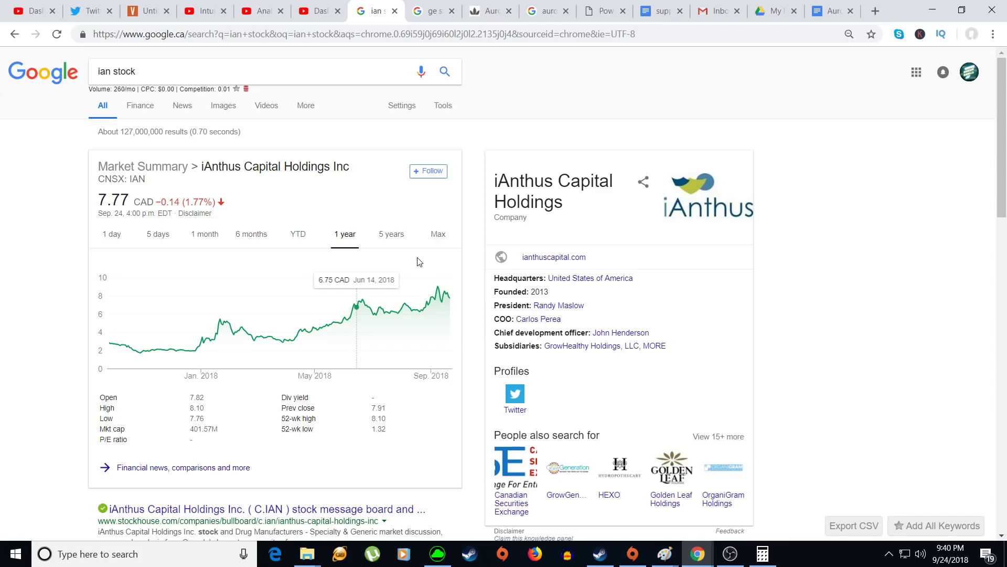
mouse_move(381, 269)
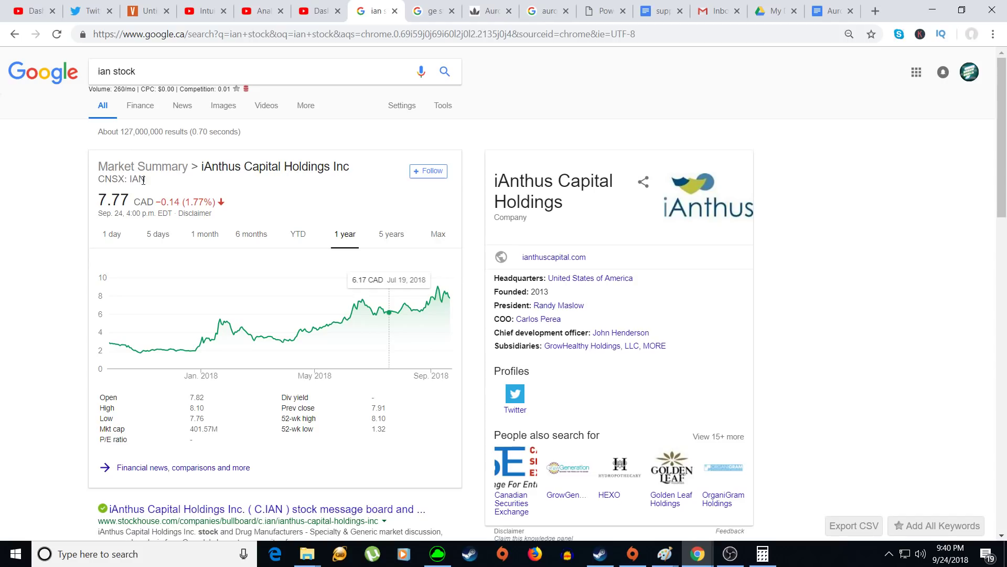
mouse_move(292, 201)
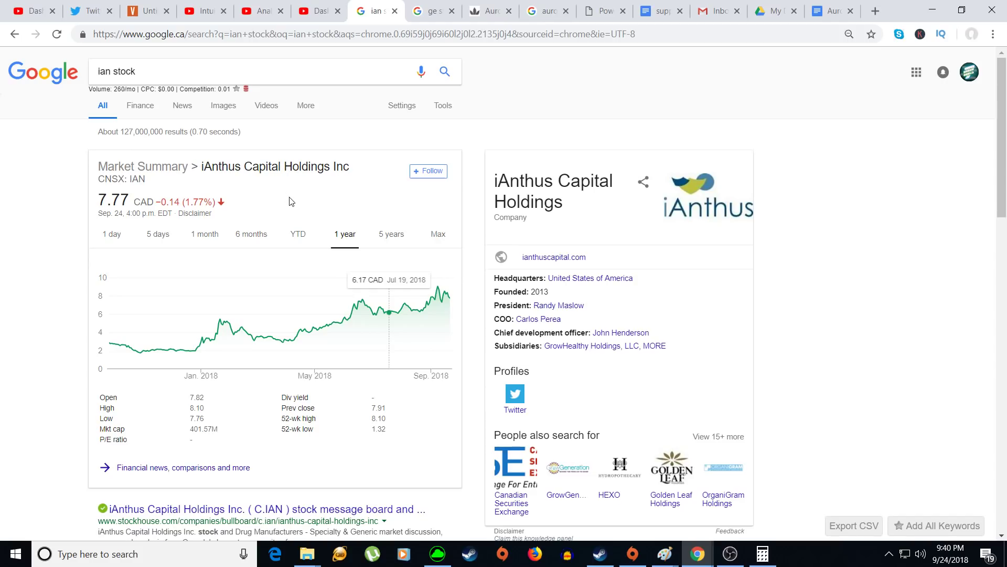
mouse_move(321, 207)
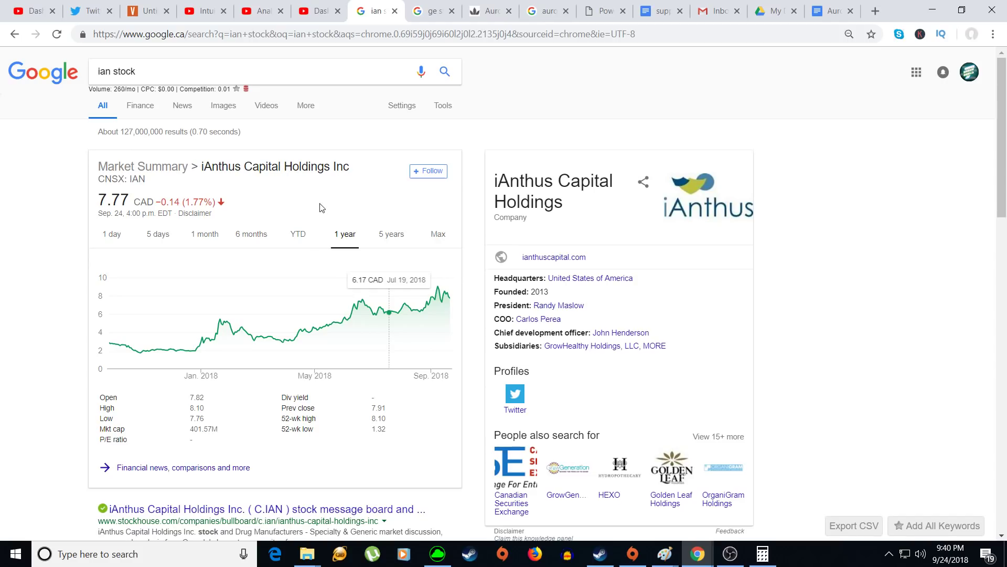
mouse_move(422, 4)
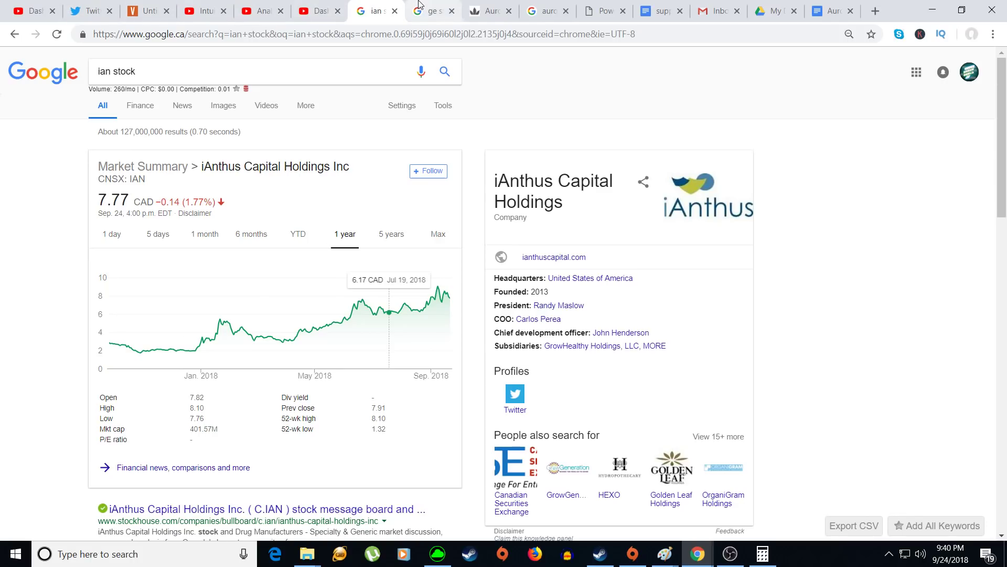
mouse_move(426, 6)
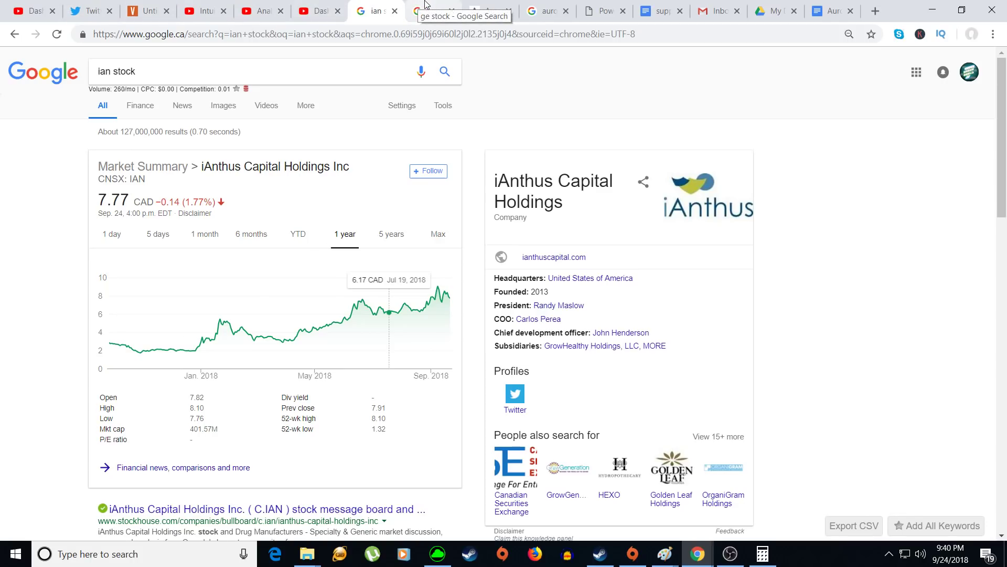
- Switch to the 'ge stock' results and set the GE chart range to 1 day
left_click(433, 11)
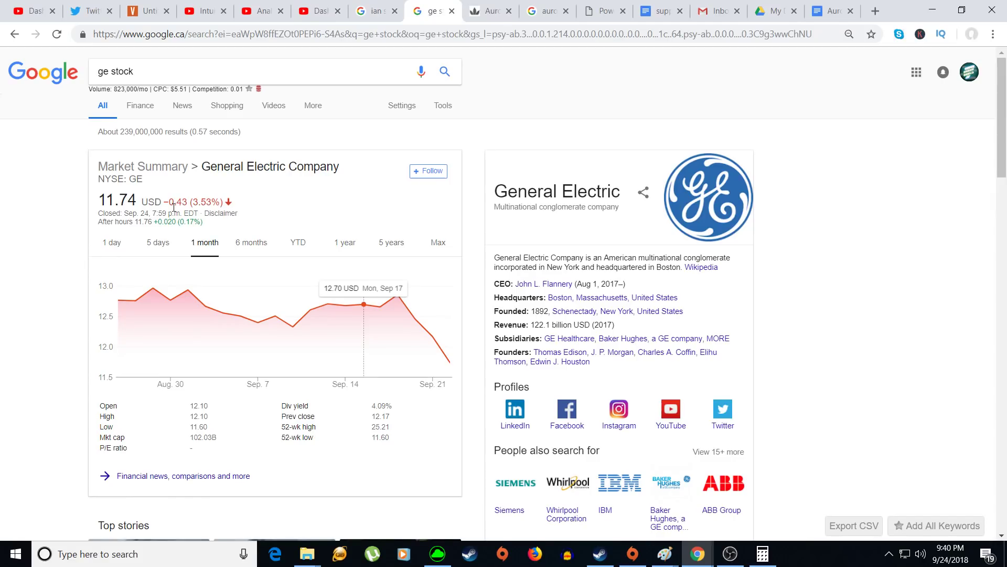
mouse_move(134, 246)
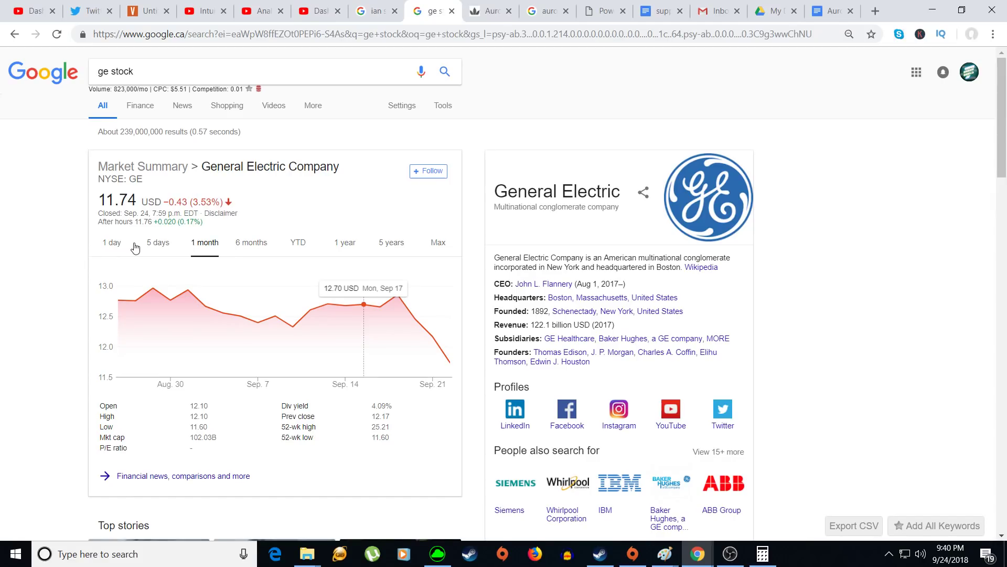
mouse_move(152, 287)
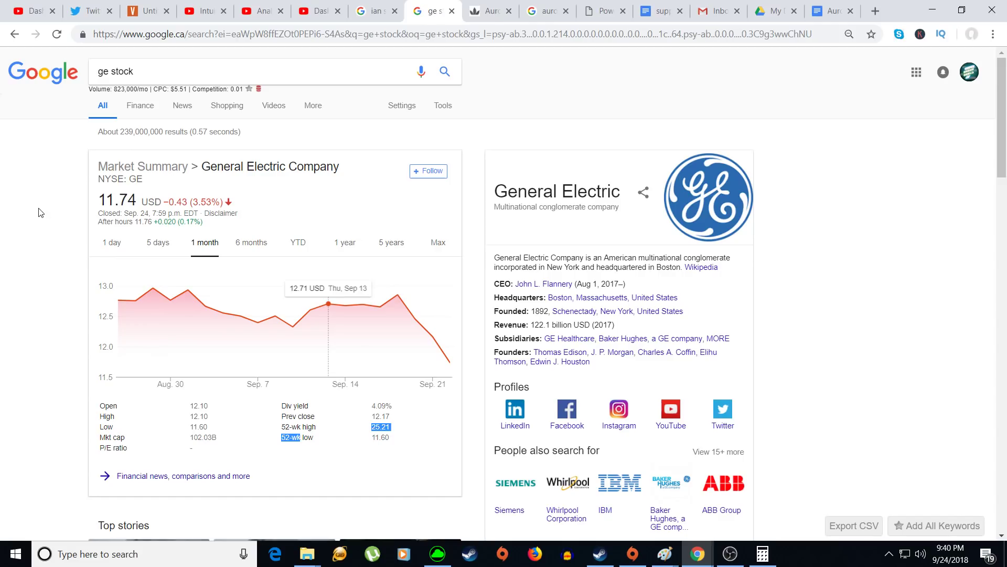
left_click(111, 242)
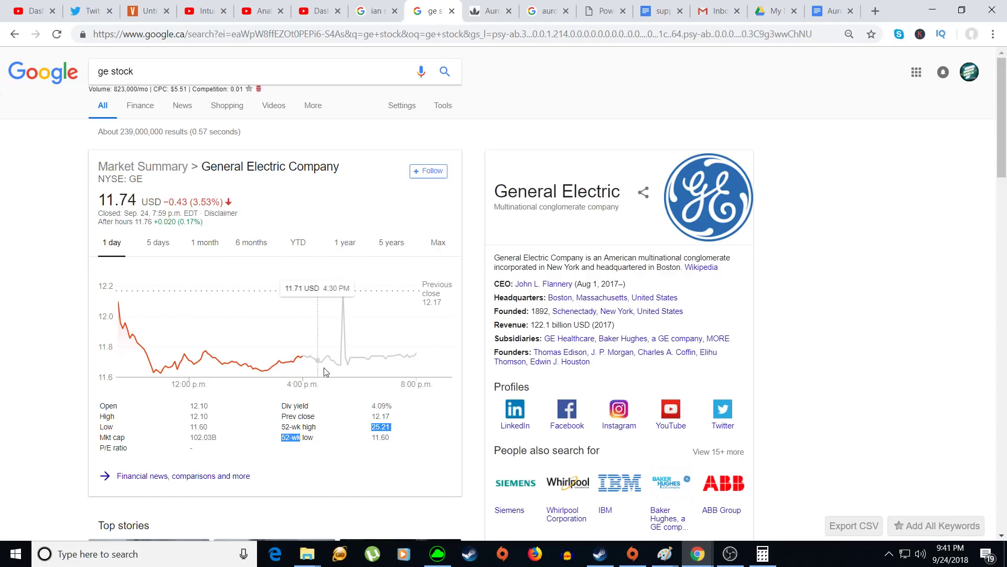
mouse_move(153, 385)
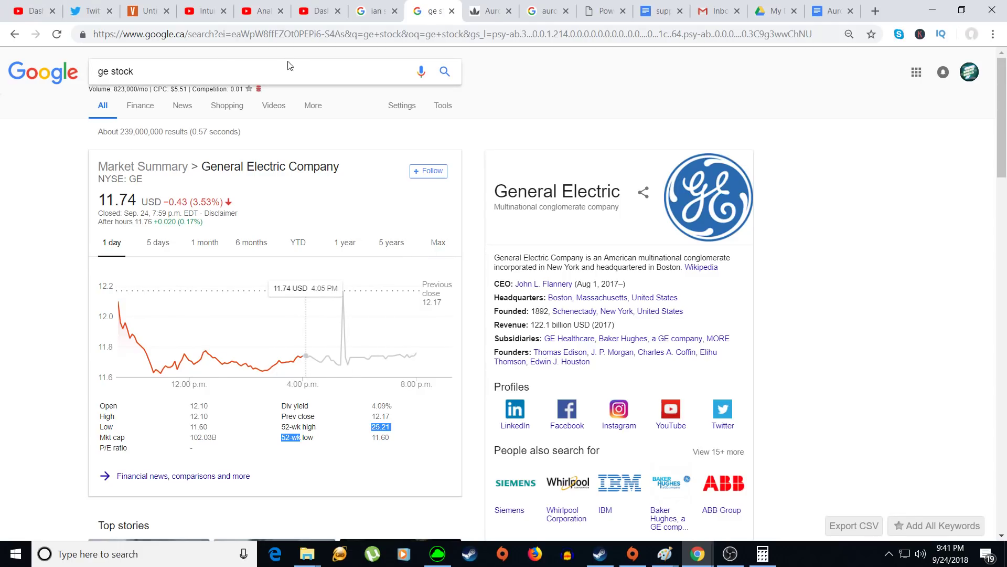
mouse_move(324, 178)
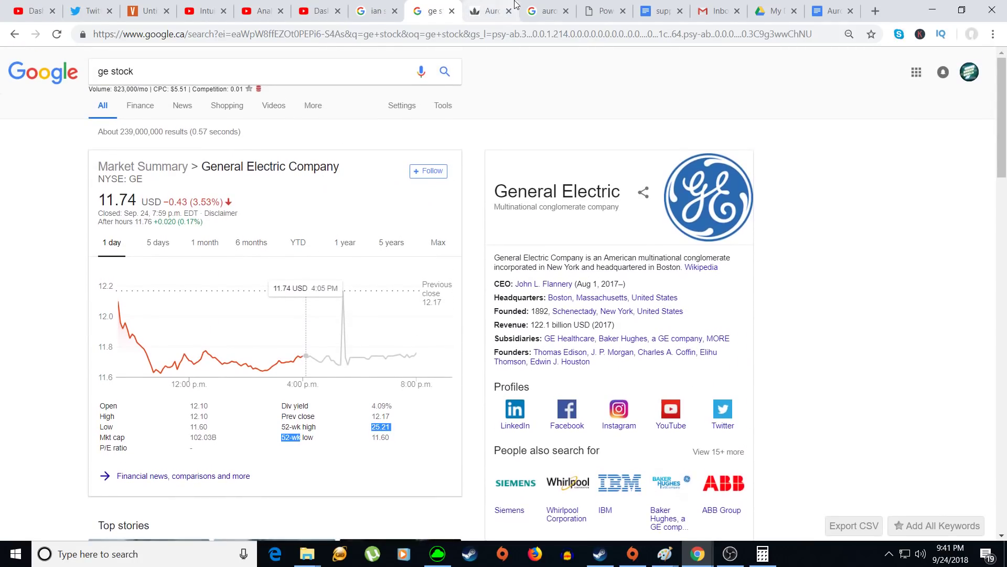
- Switch to the New Cannabis Ventures article on Aurora's $19.1 million Q4 revenue
left_click(487, 10)
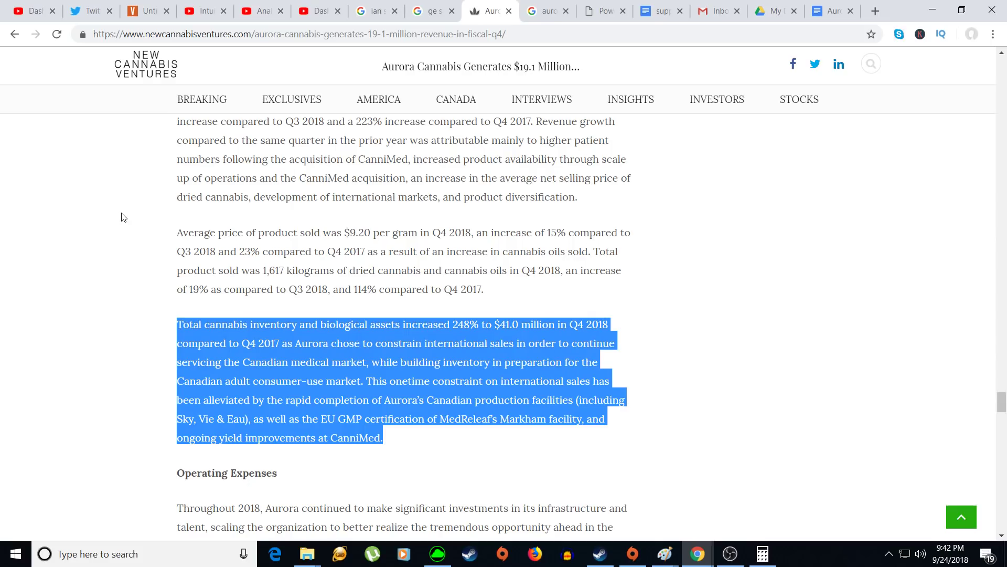
mouse_move(535, 4)
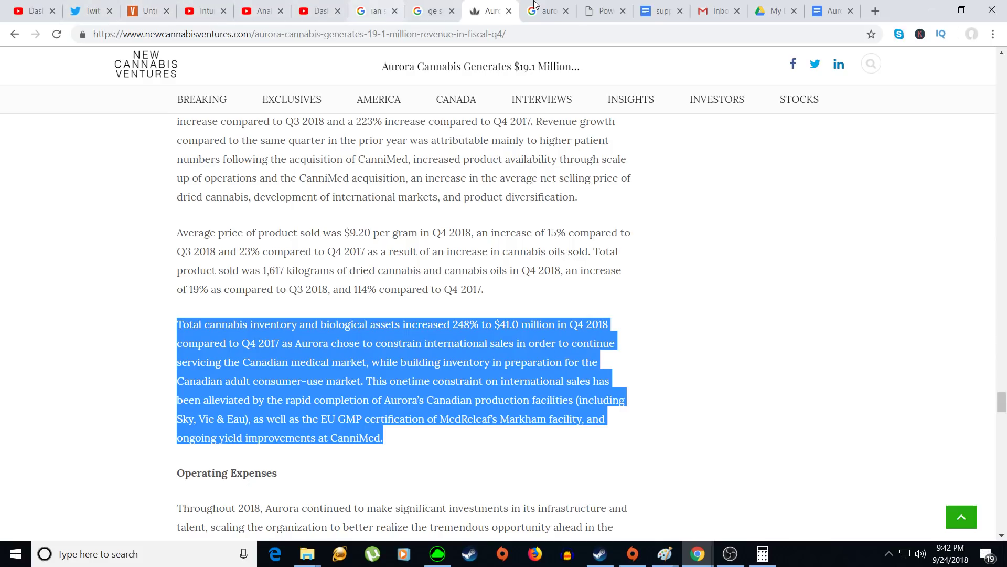
- Show the Aurora Sky facility image and bring Windows Calculator to the front
left_click(546, 10)
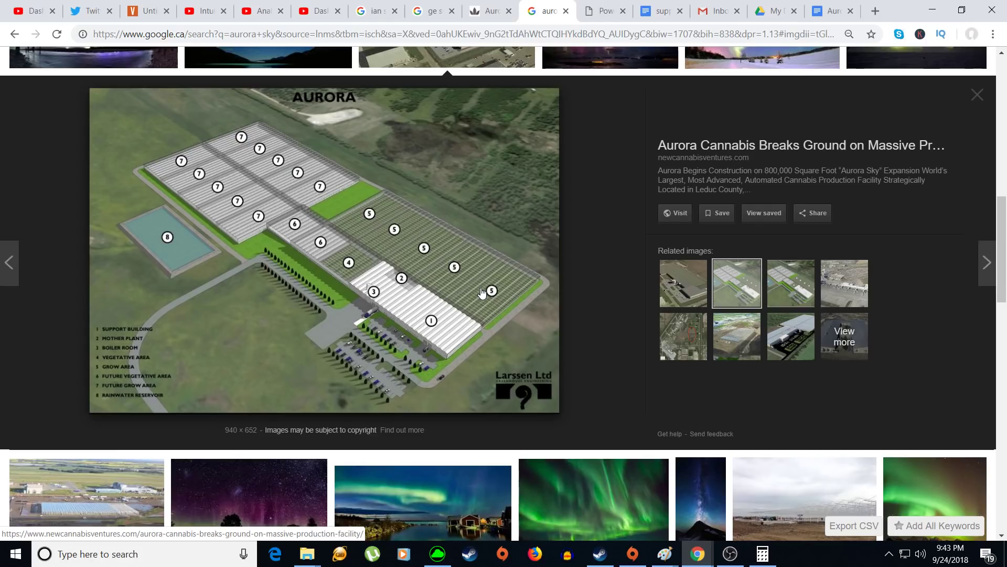
left_click(761, 554)
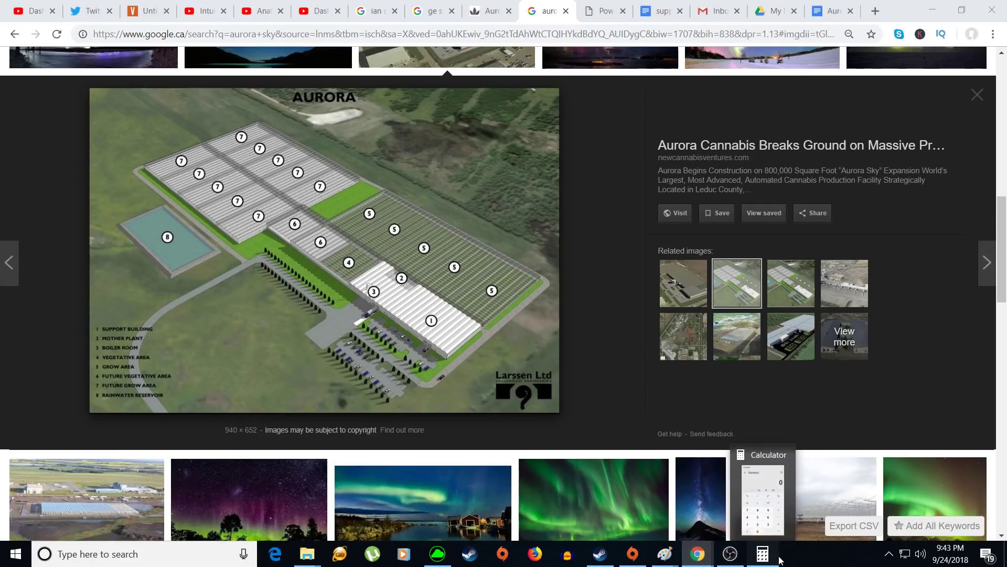
left_click(762, 553)
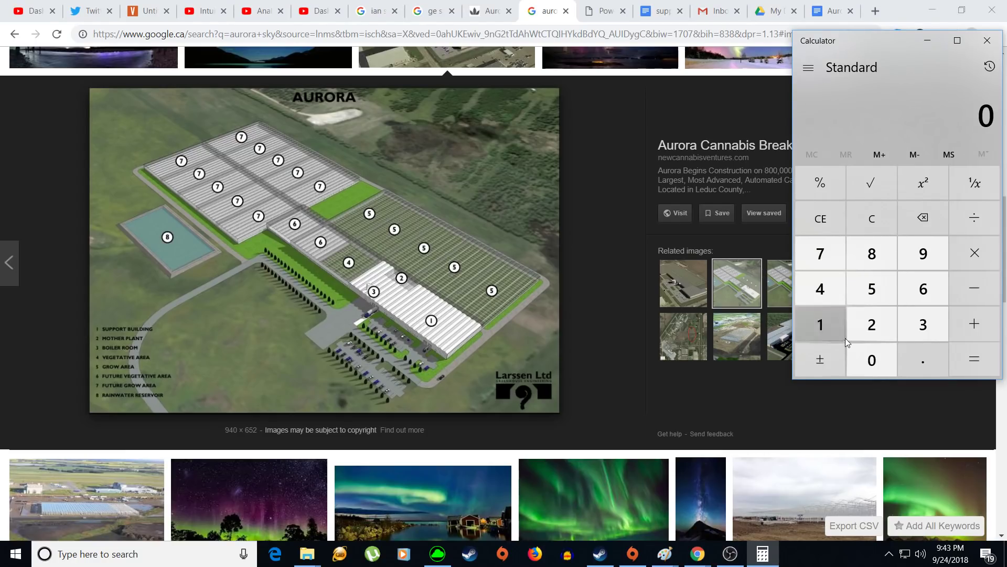
- Divide 100,000 by 17 in Calculator to get 5,882.35
left_click(871, 359)
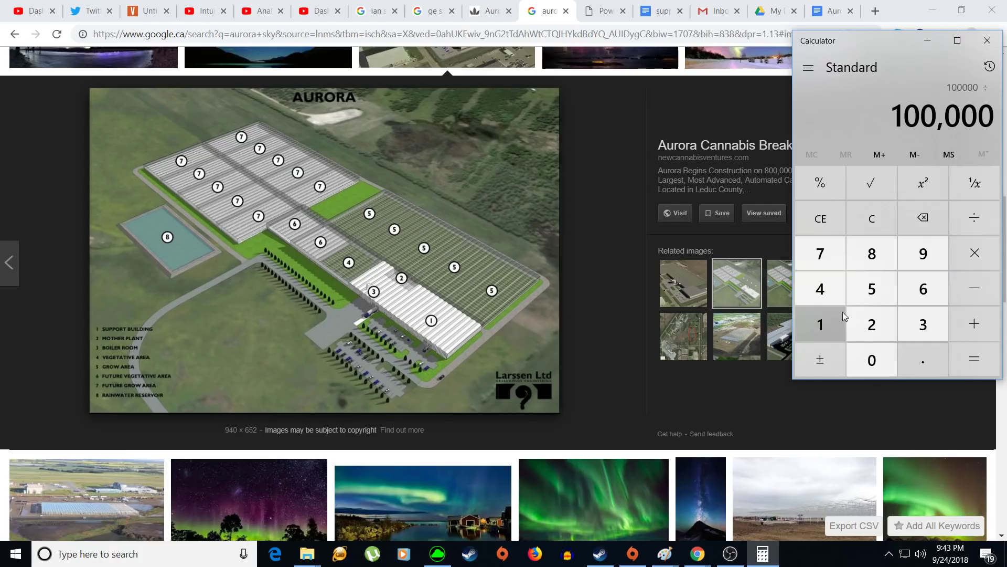
left_click(974, 359)
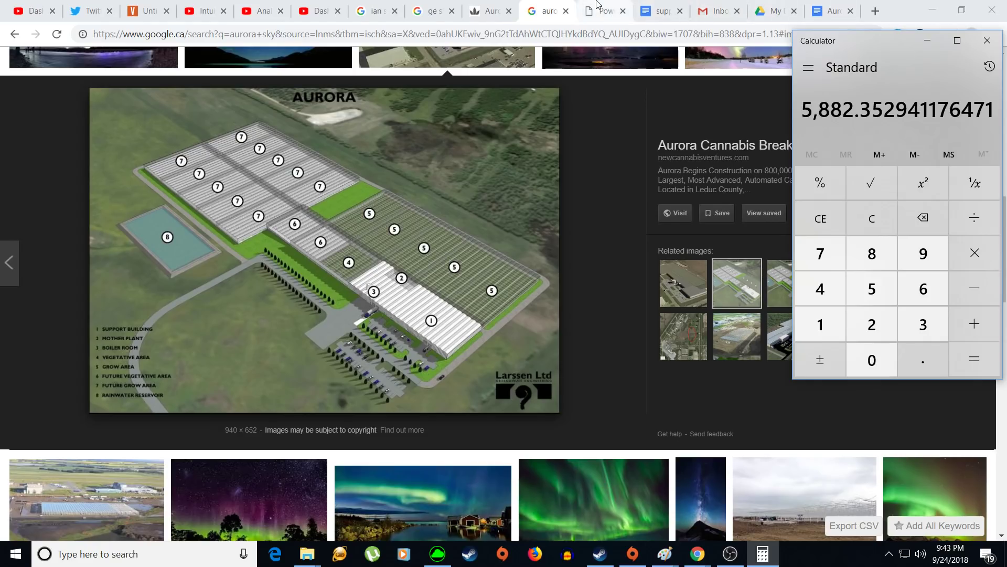
- Switch to the Aurora investor presentation PDF showing the Industry Leading Scale slide
left_click(604, 11)
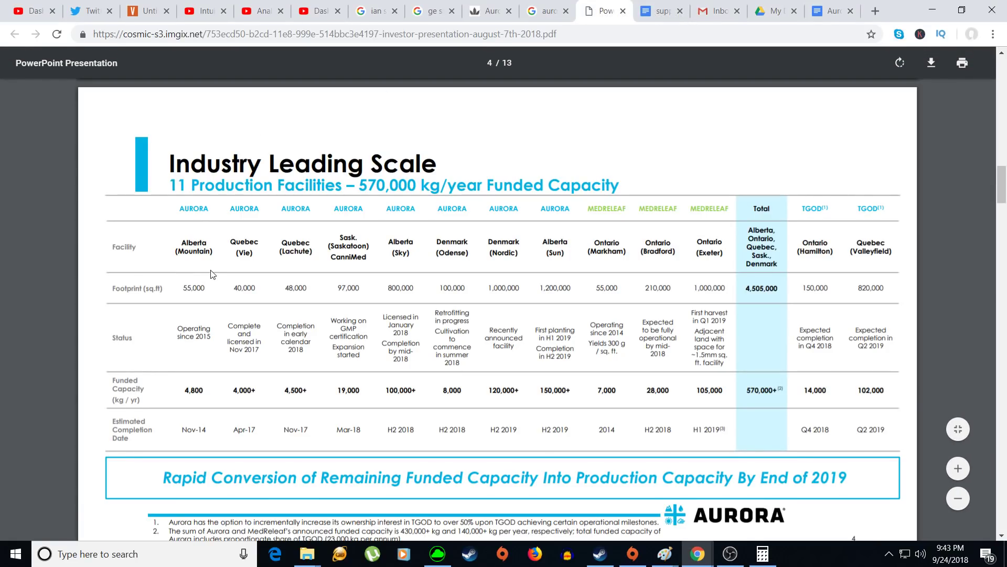
mouse_move(832, 195)
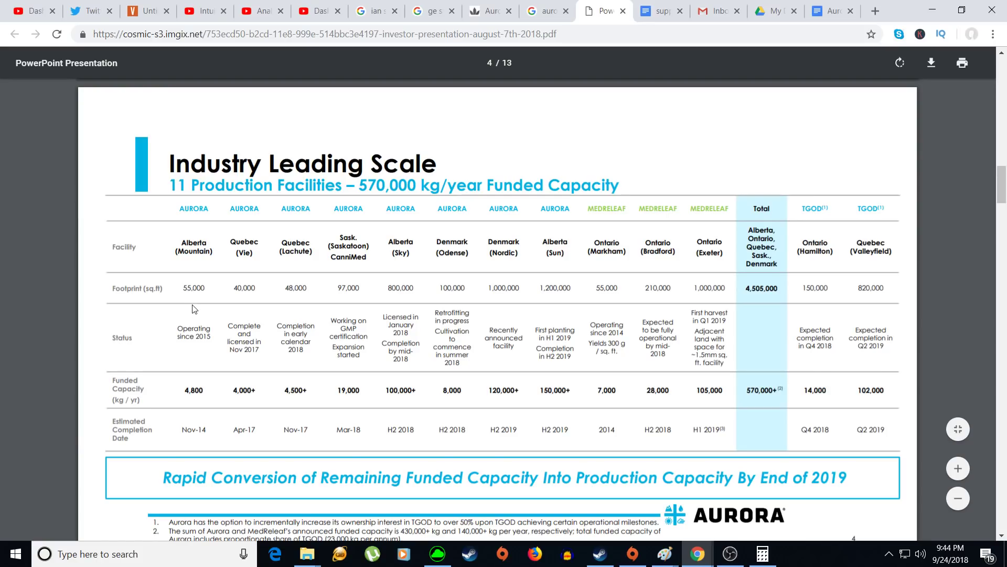
mouse_move(290, 278)
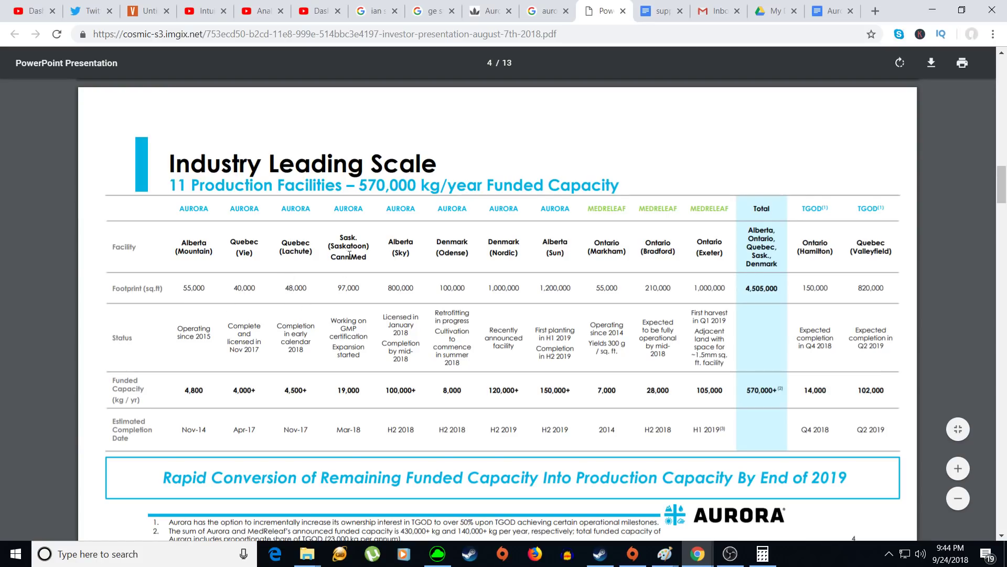
mouse_move(347, 296)
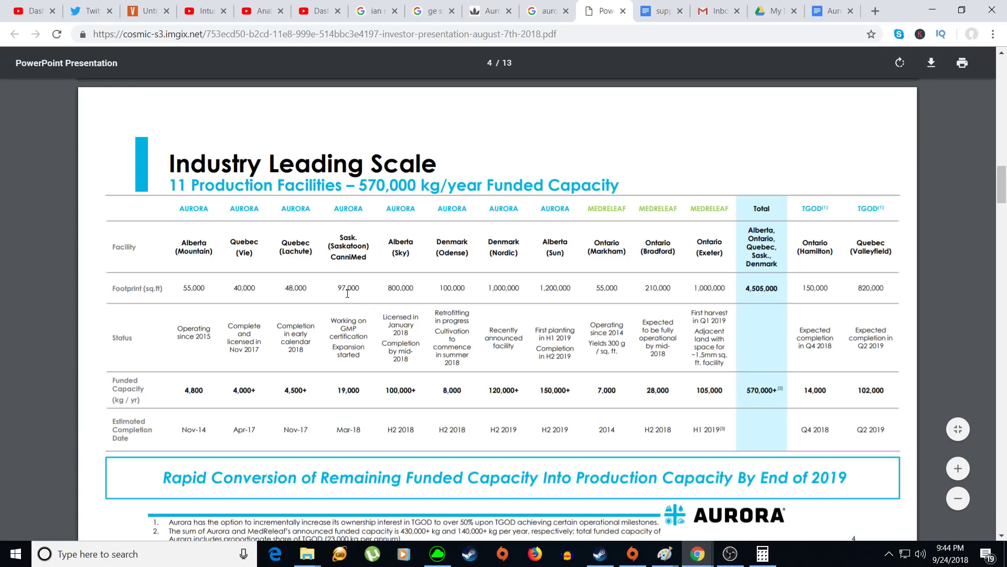
mouse_move(331, 283)
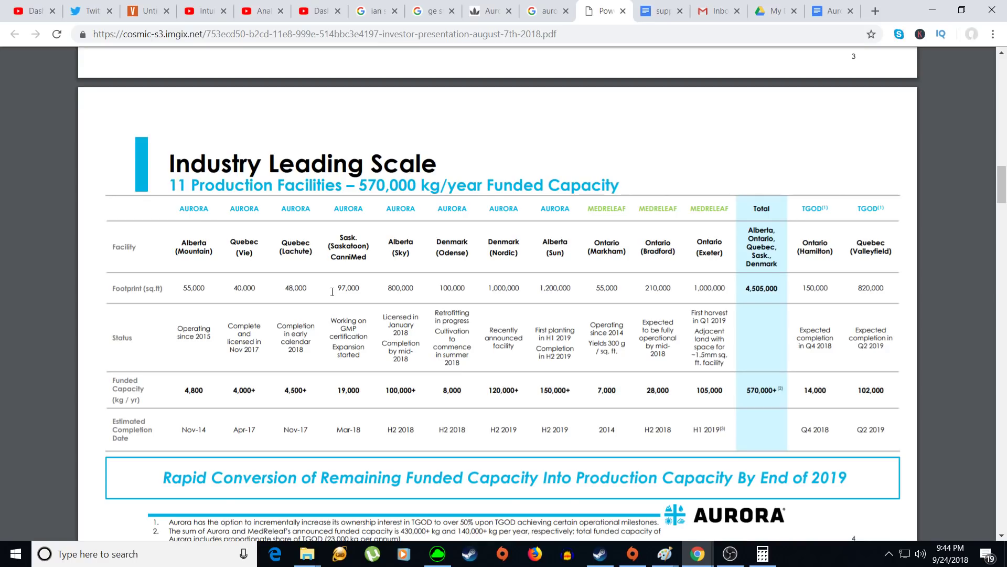
mouse_move(395, 256)
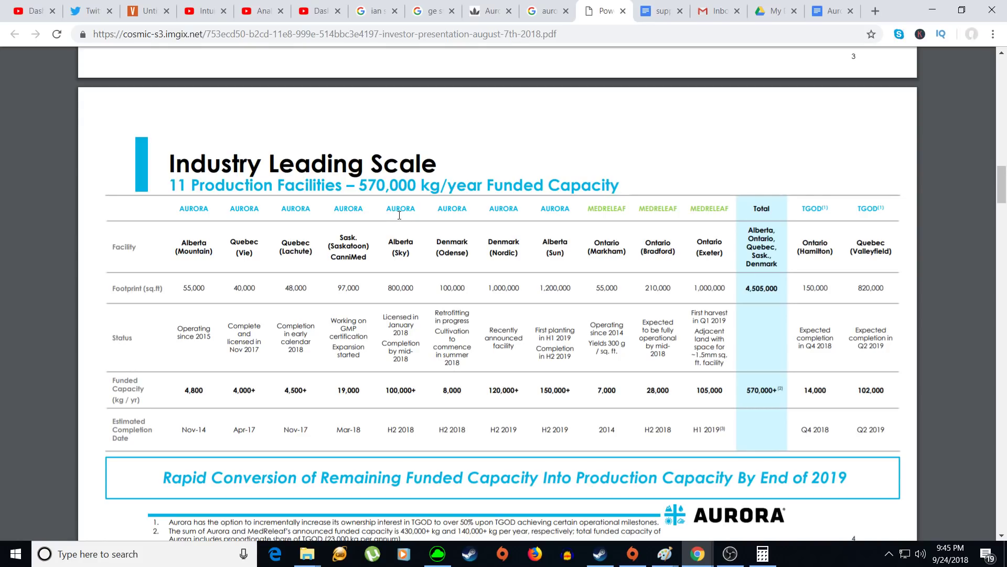
mouse_move(456, 256)
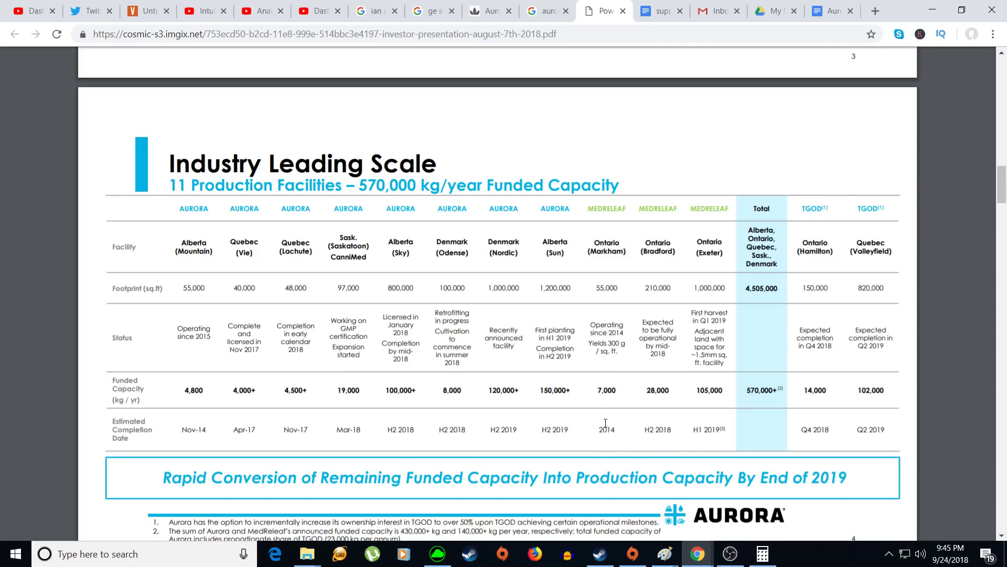
mouse_move(610, 416)
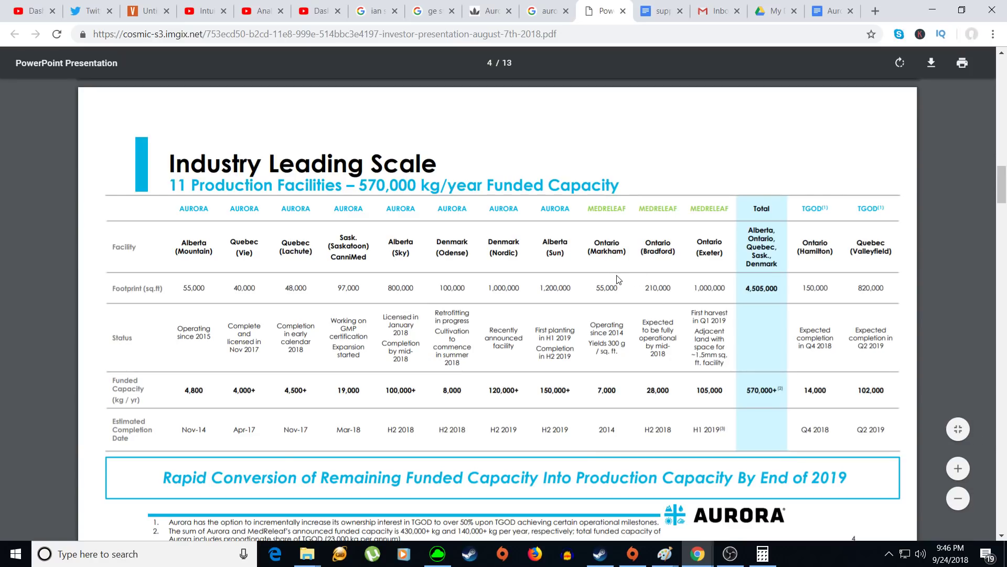
mouse_move(206, 282)
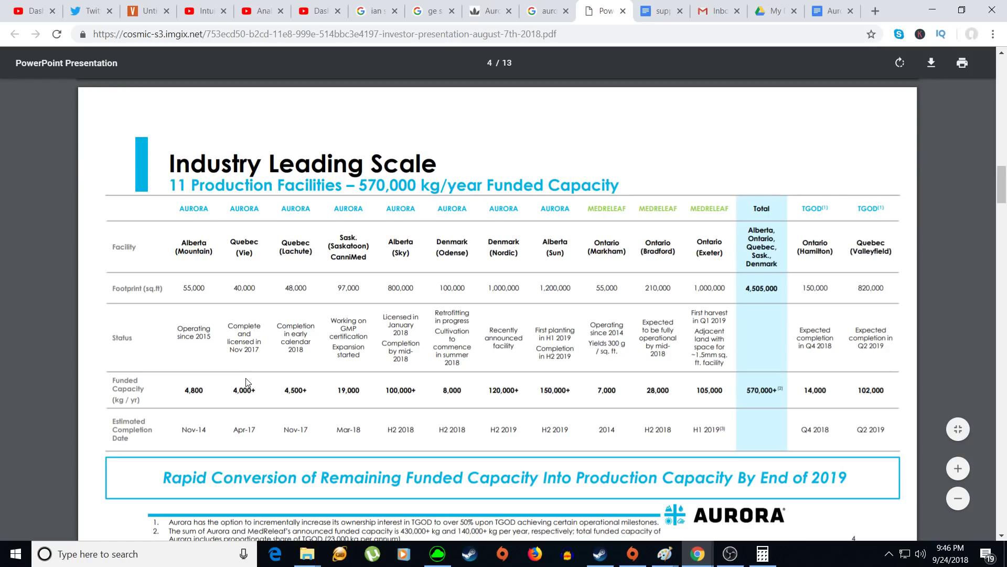
- Scroll the PDF to review the facilities table's footprint and funded capacity figures
scroll("down", 3)
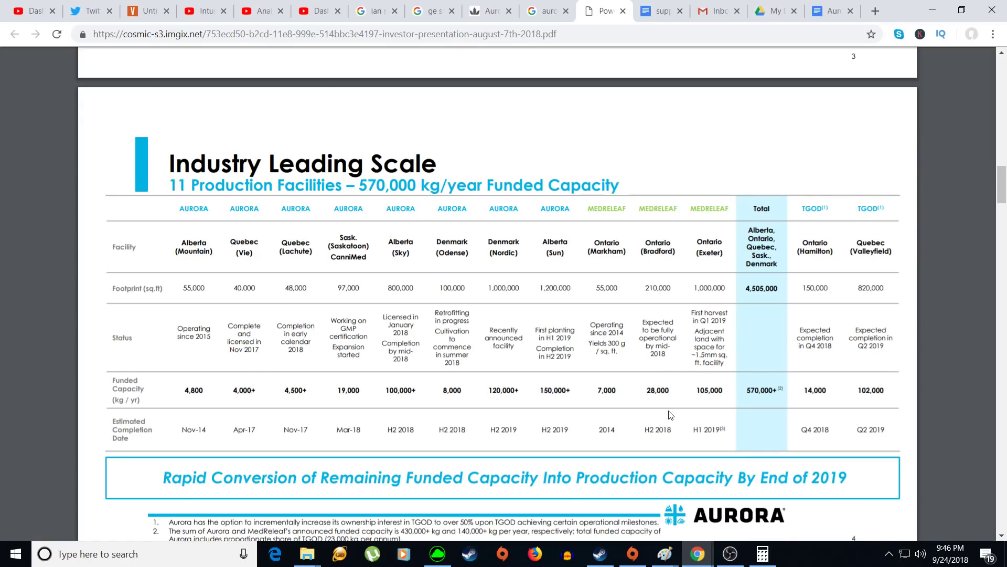
mouse_move(681, 424)
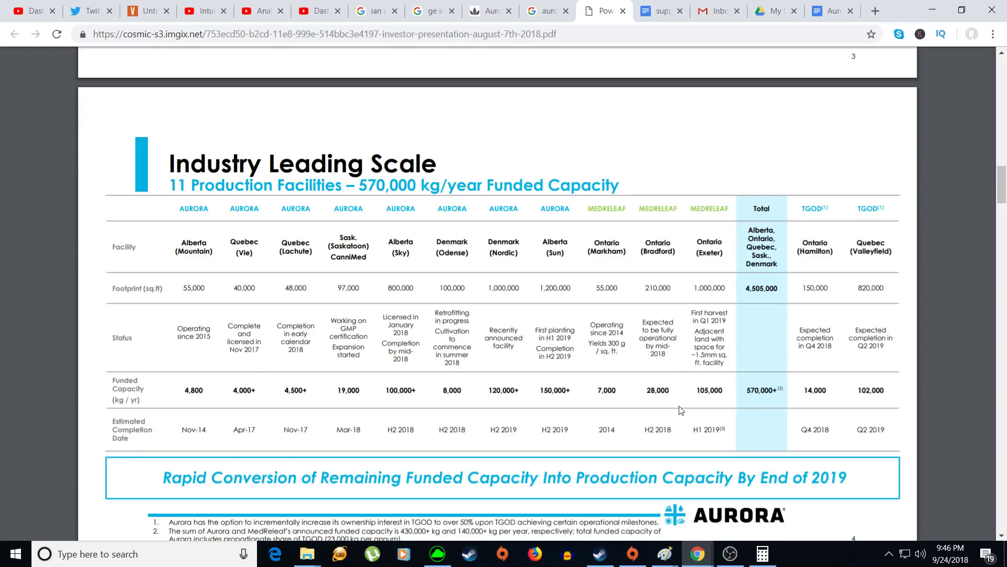
mouse_move(797, 82)
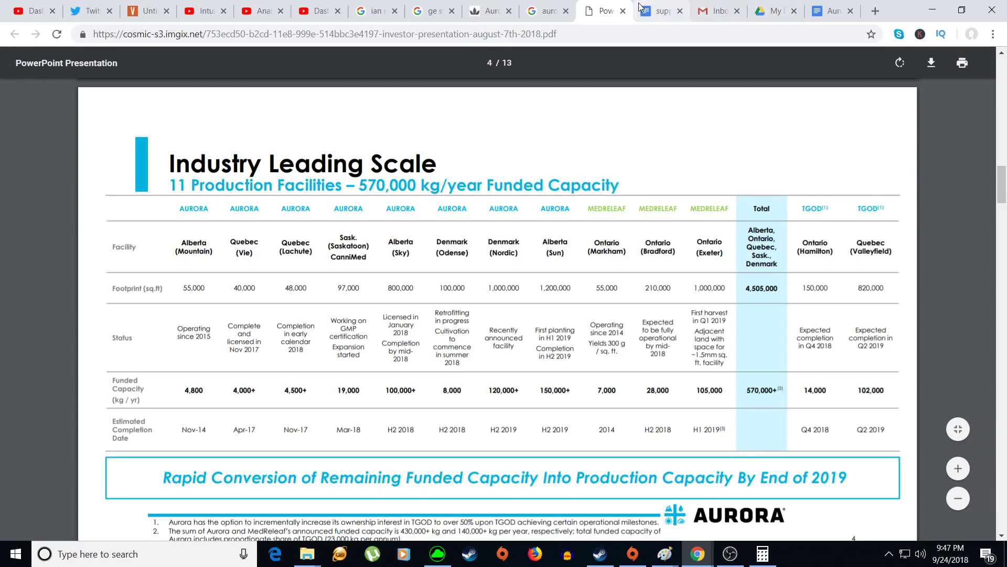
- Switch to the 'supply agreement' Google Doc listing facility volumes totaling 45,000kg
left_click(661, 10)
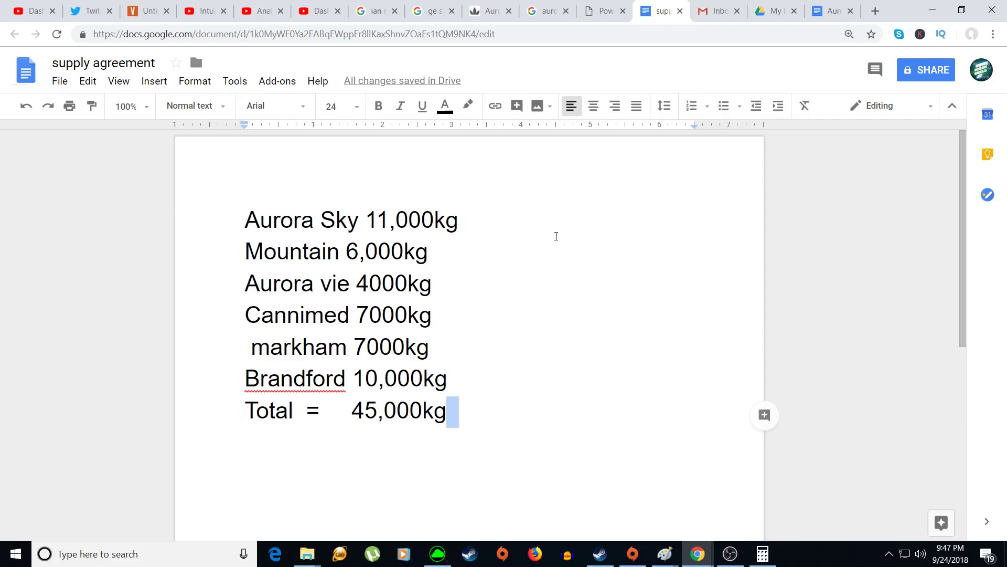
mouse_move(568, 230)
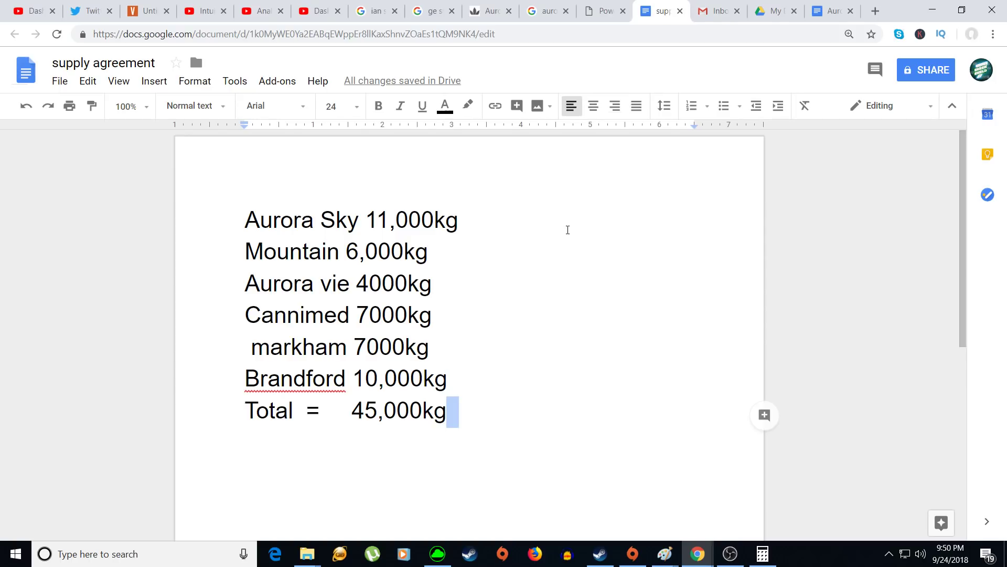
mouse_move(474, 206)
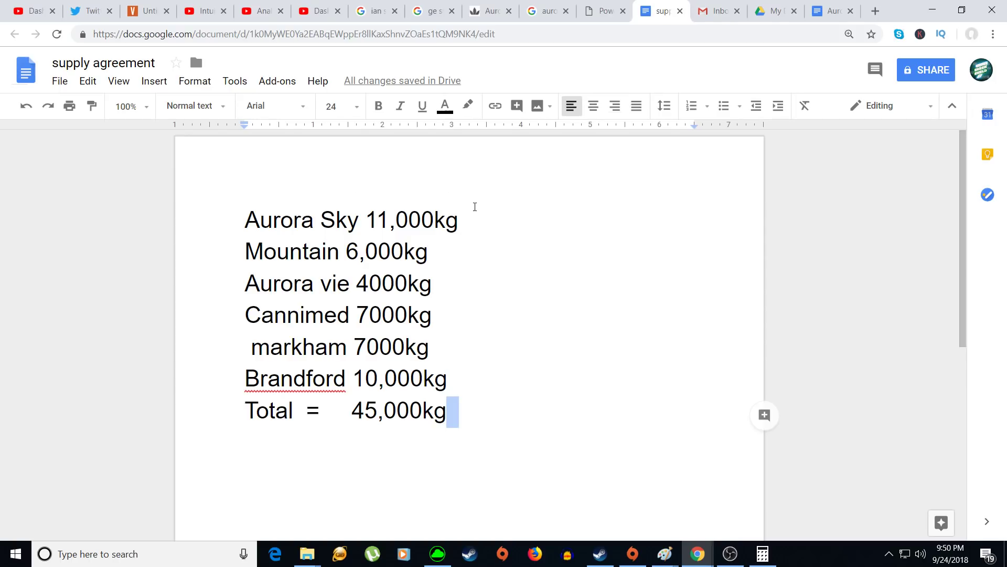
mouse_move(260, 257)
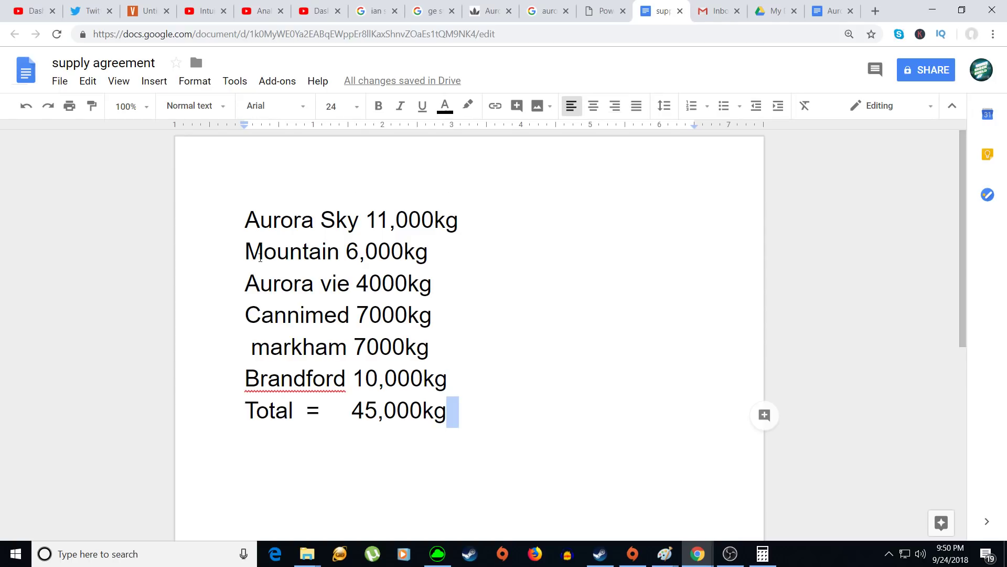
mouse_move(341, 300)
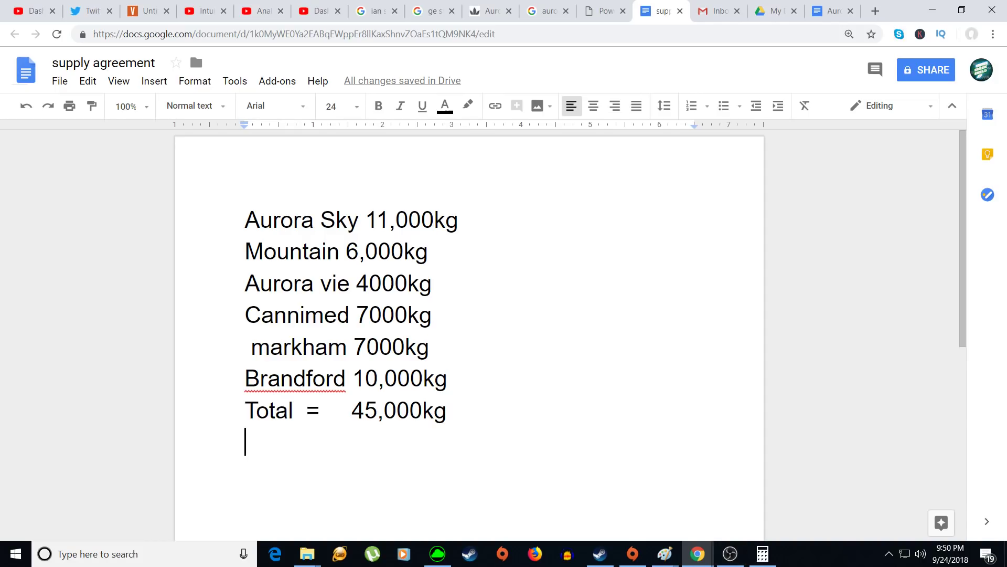
- Work out 3,750 in Calculator, then show the Aurora supply doc comparing 31,500kg and 34,050kg totals
left_click(762, 553)
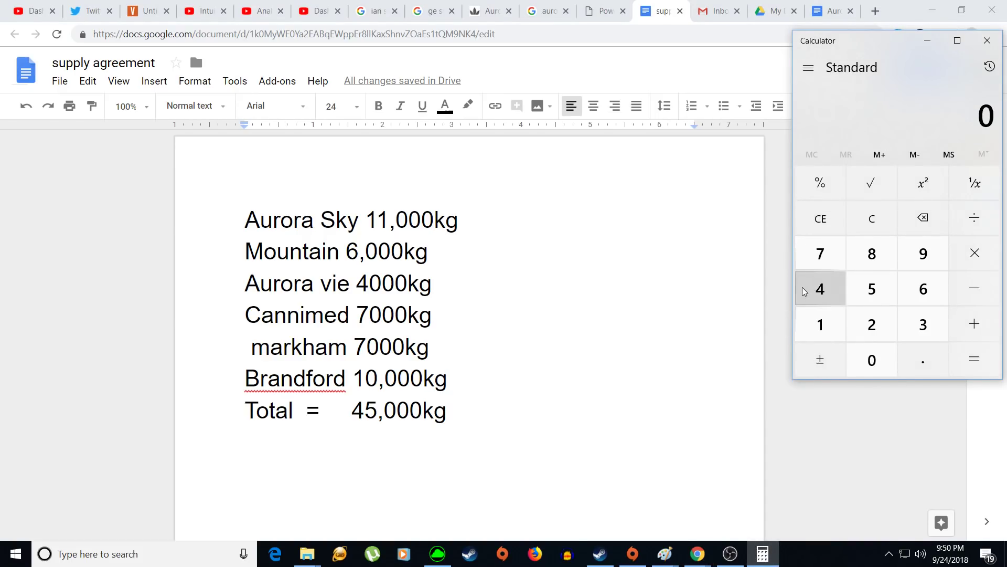
left_click(974, 253)
type("3,750")
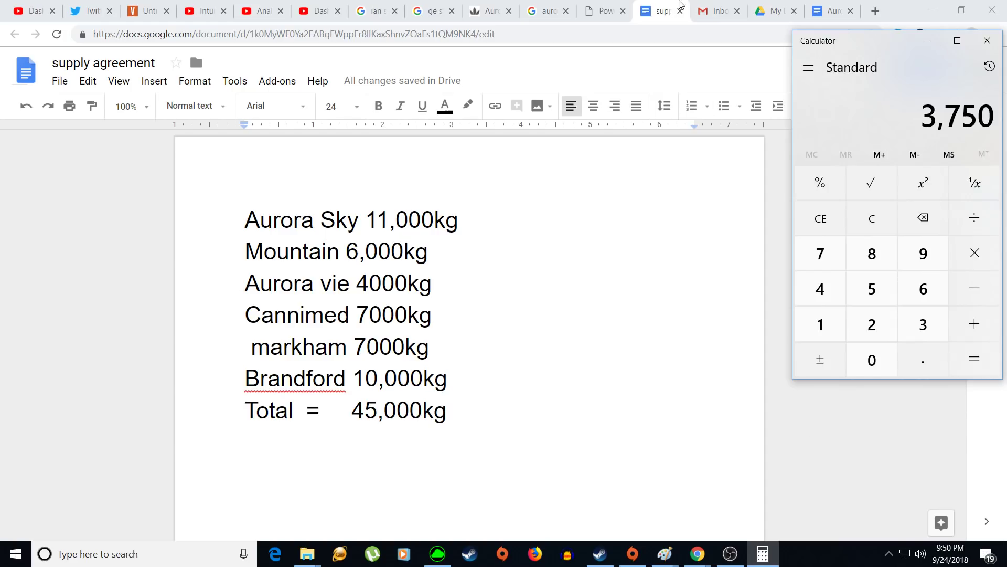
left_click(831, 10)
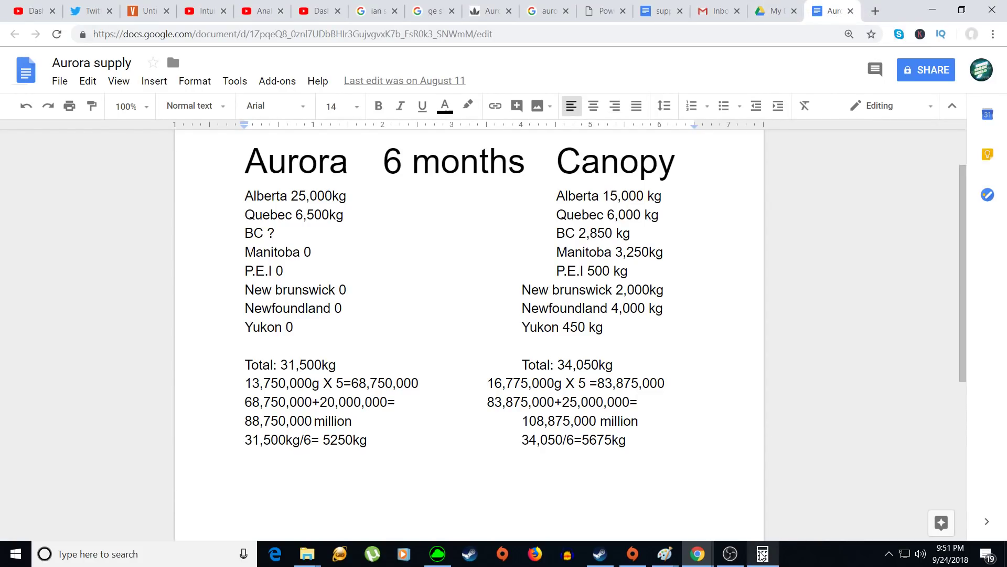
left_click(763, 554)
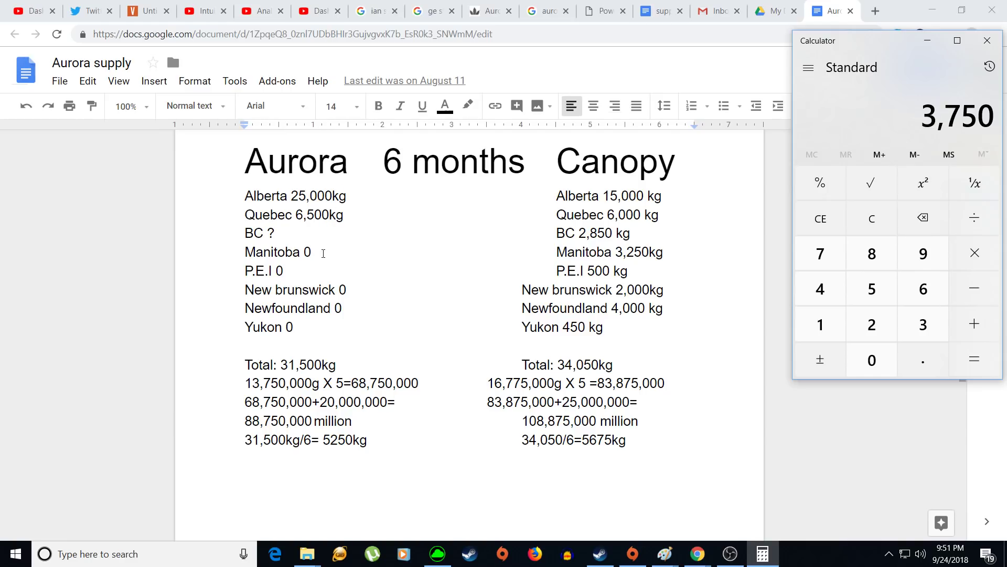
mouse_move(387, 232)
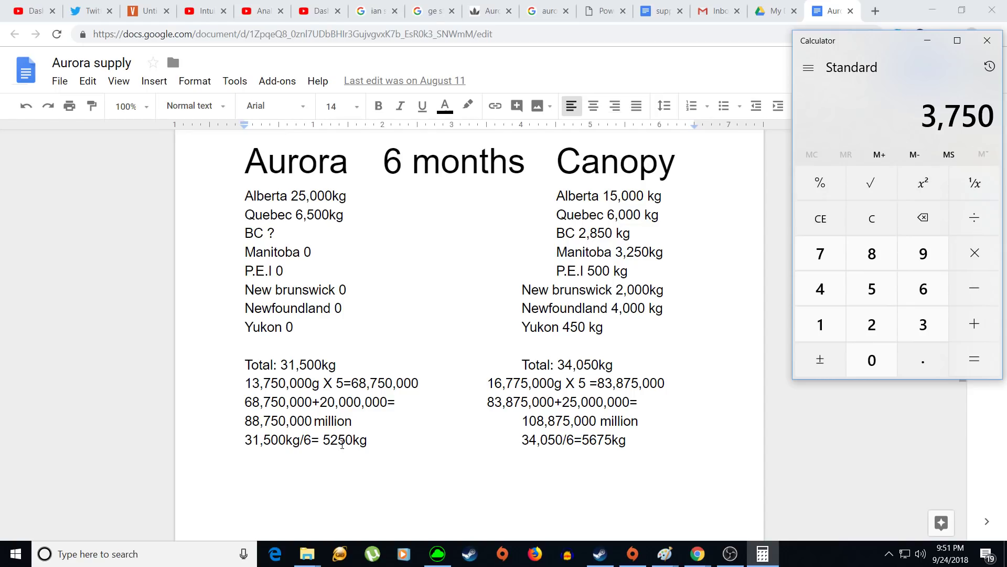
mouse_move(332, 273)
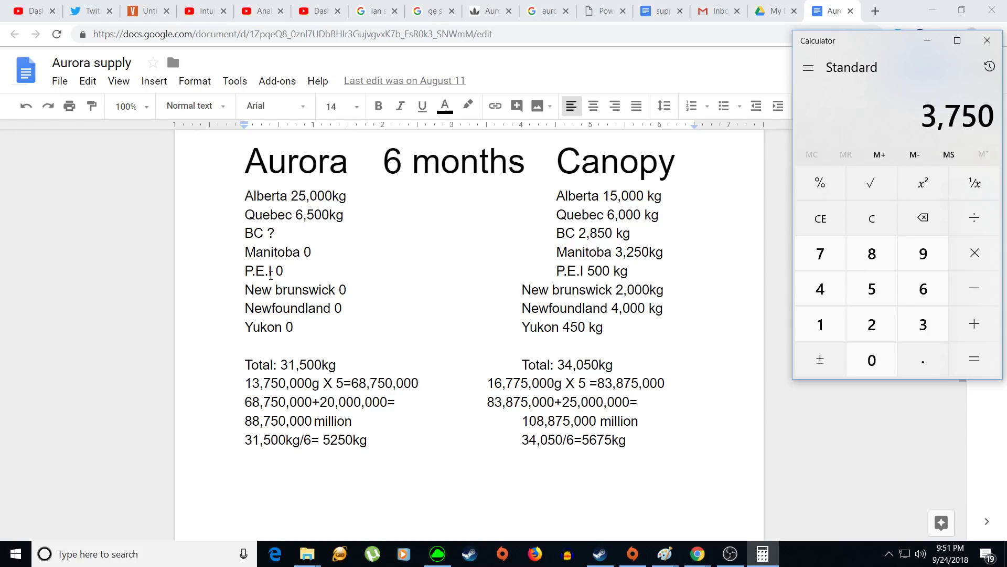
mouse_move(277, 309)
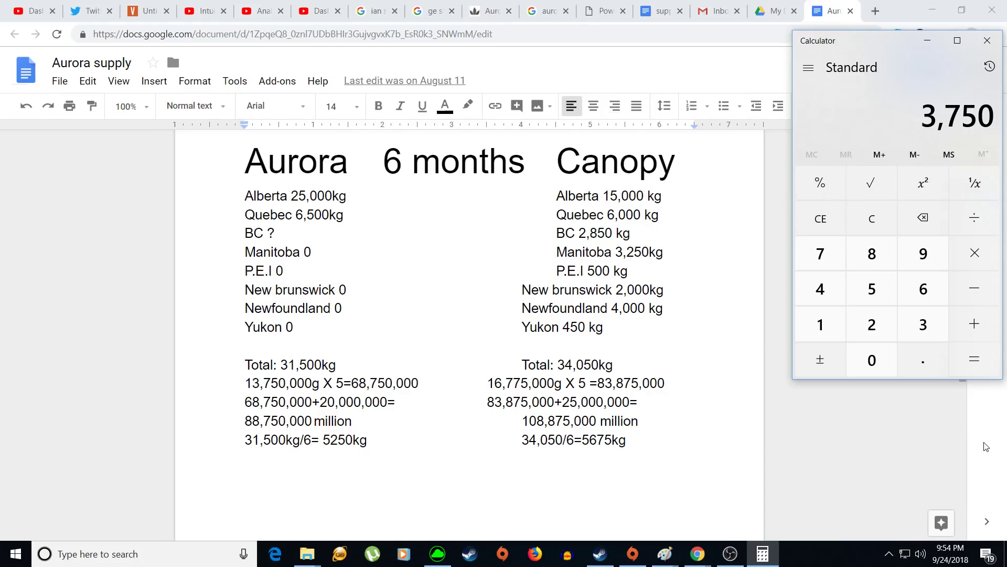
mouse_move(779, 539)
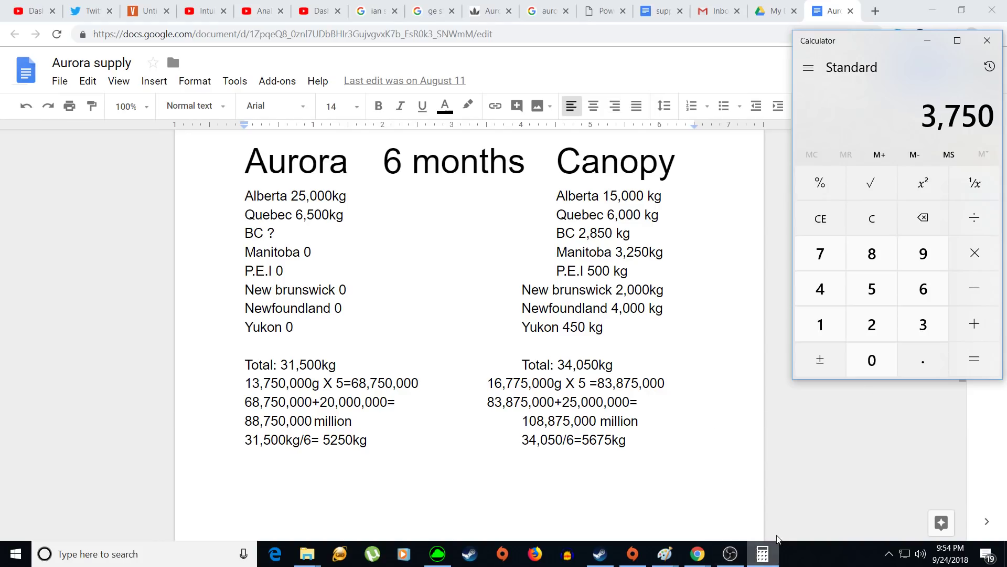